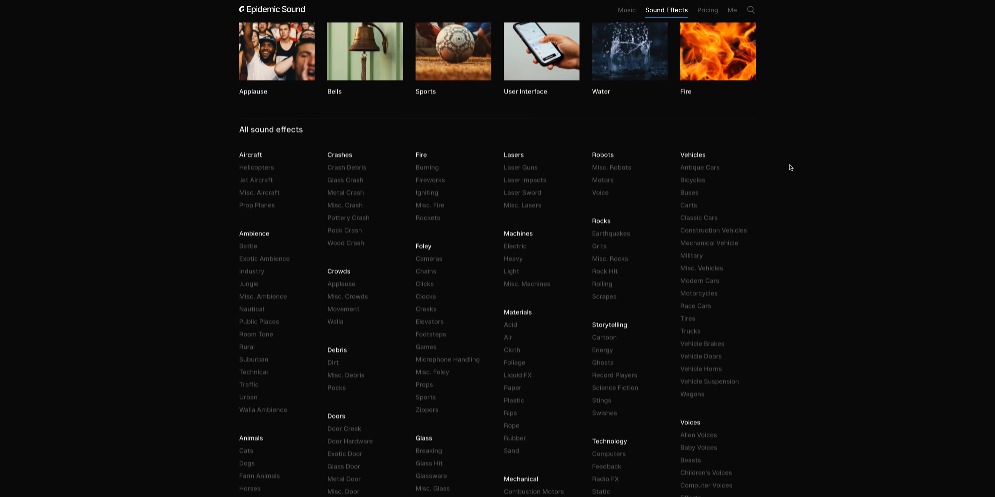
Scroll down the All sound effects list toward the Ambience category.
scroll("down", 3)
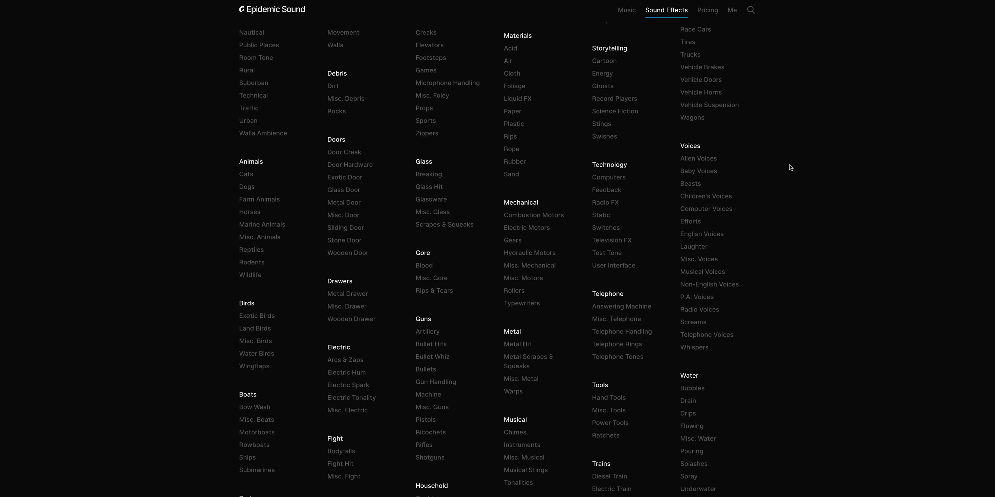
scroll("down", 3)
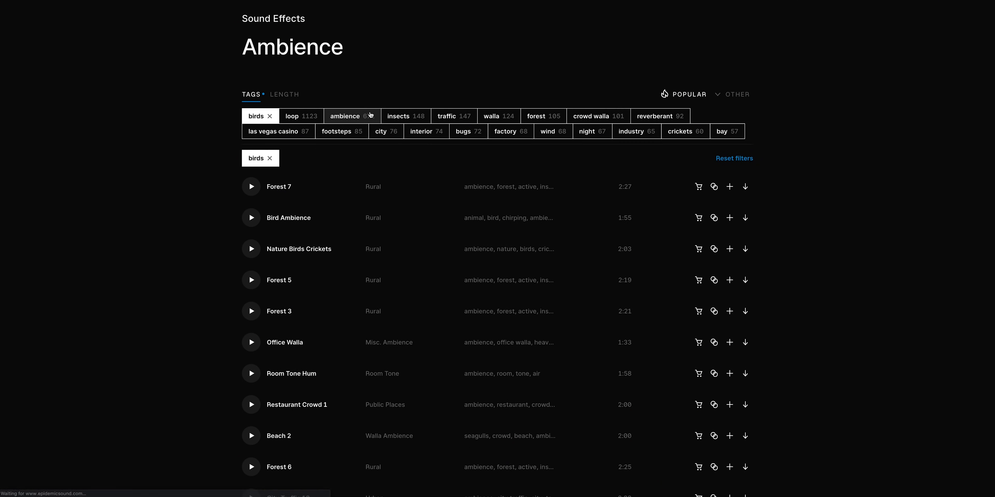
Add the forest tag to the birds-filtered Ambience results and preview Forest 5.
left_click(536, 116)
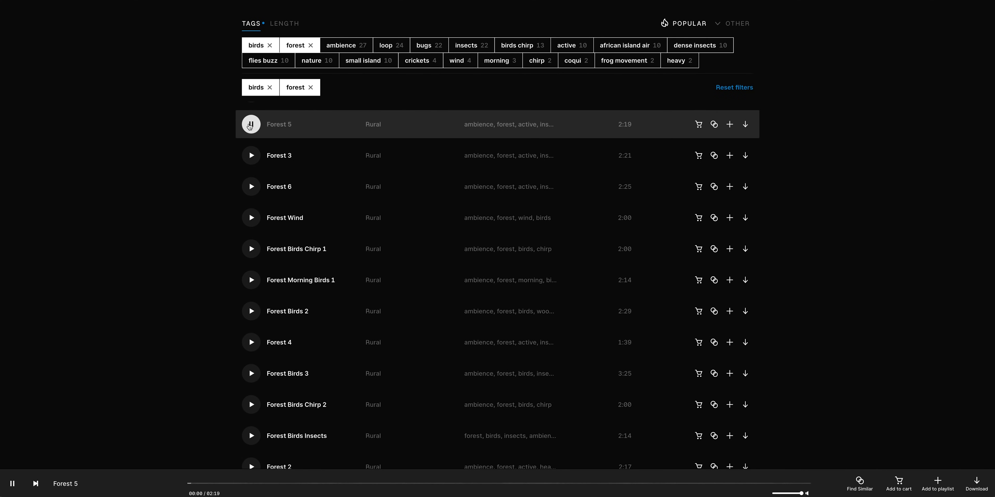
left_click(251, 218)
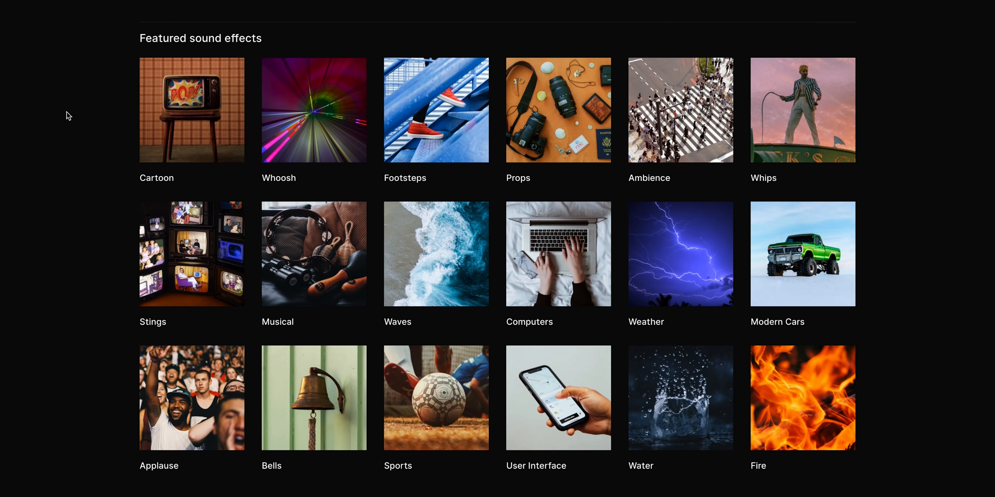
Show the Footsteps category results filtered by the run and wood tags.
left_click(436, 110)
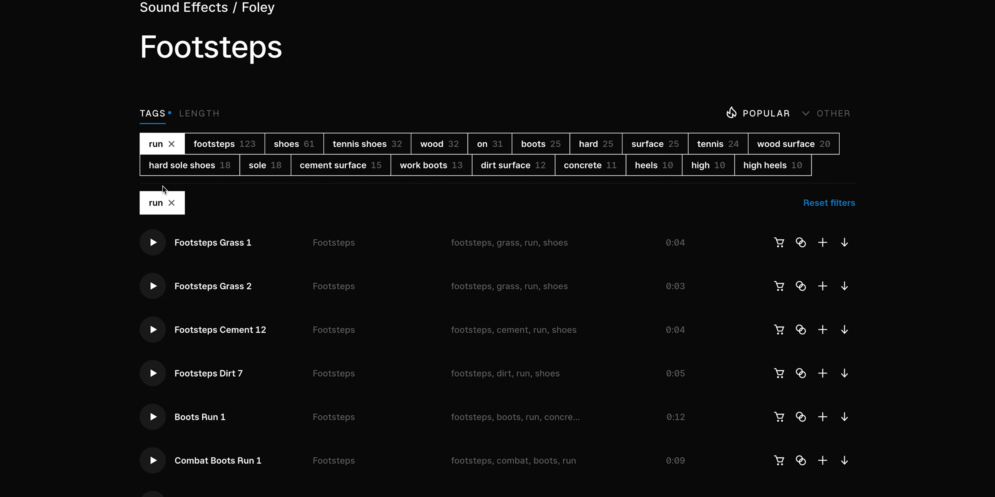
scroll("down", 3)
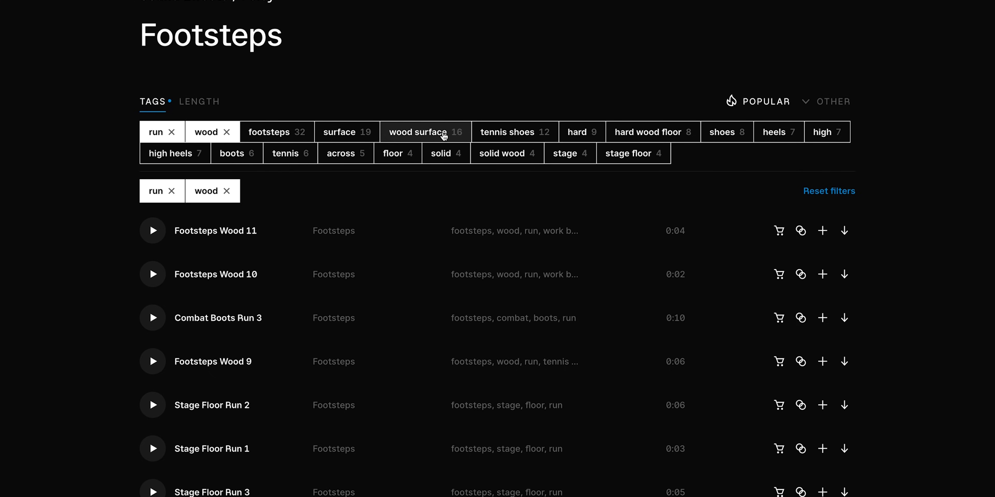
scroll("down", 3)
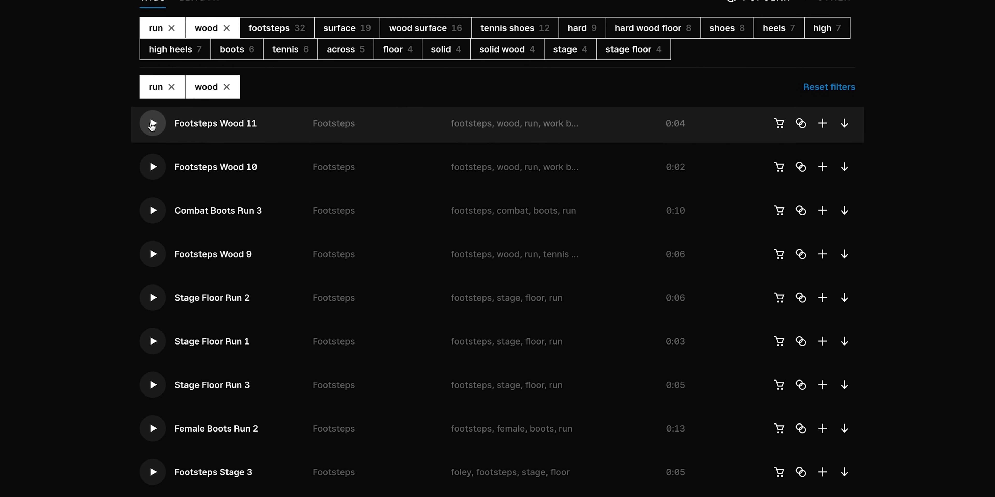
Preview Footsteps Wood 11, then Footsteps Wood 10.
left_click(152, 124)
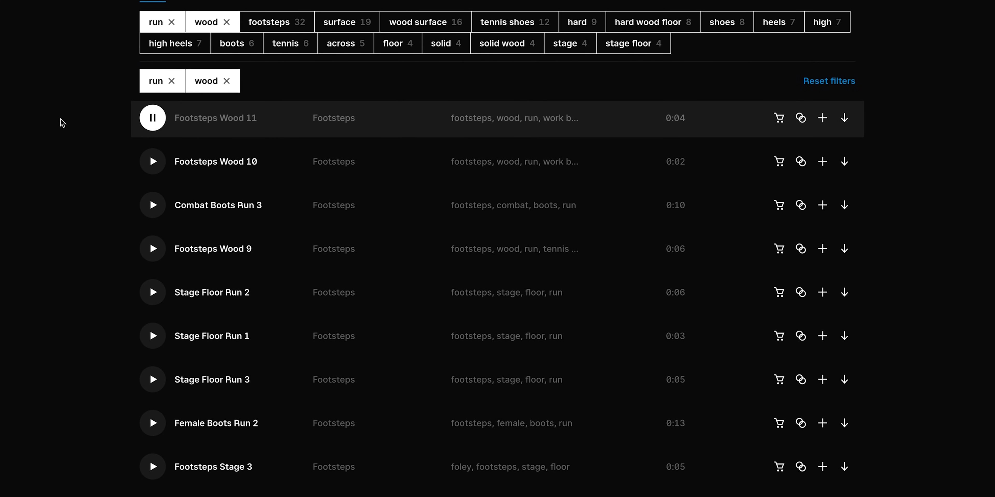
left_click(152, 156)
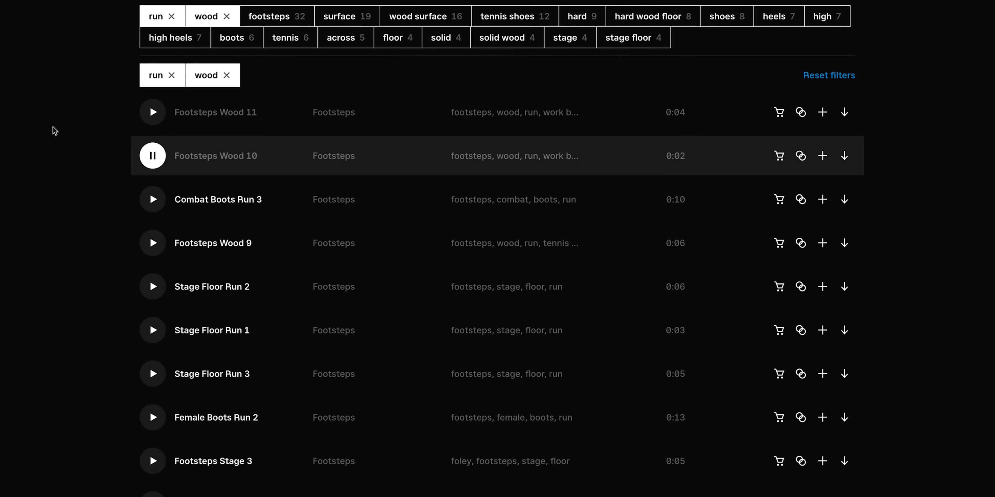